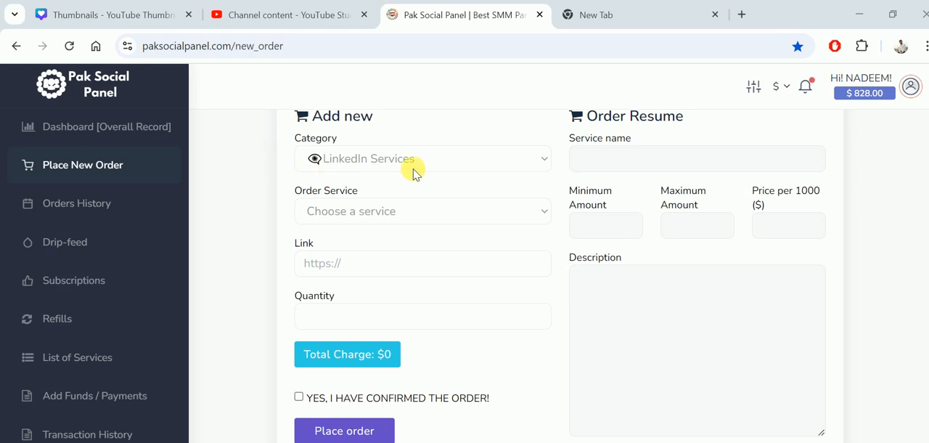
mouse_move(328, 160)
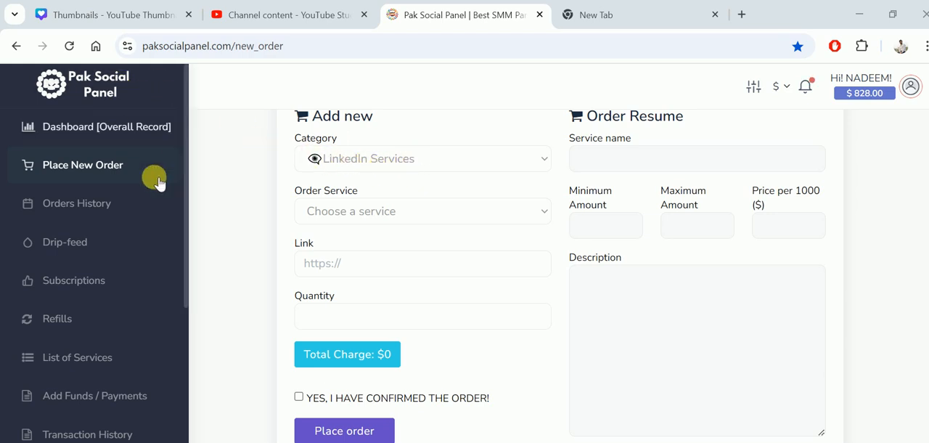
mouse_move(408, 180)
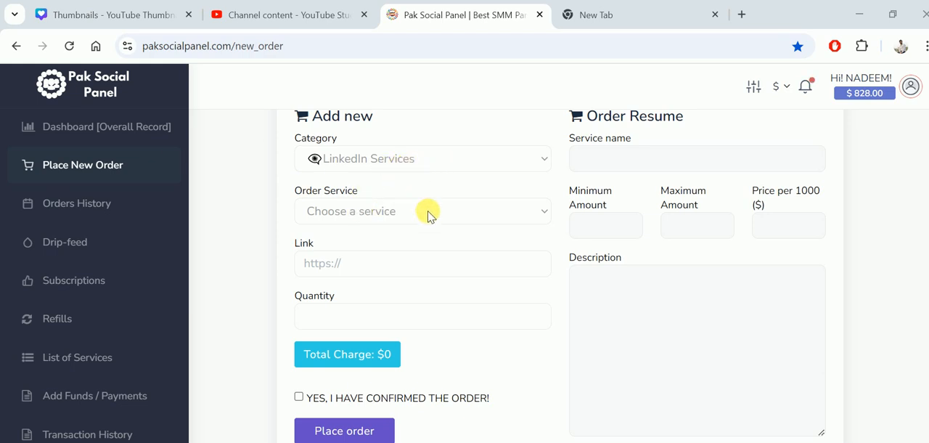
Expand the Order Service list to reveal the available LinkedIn services
click(422, 211)
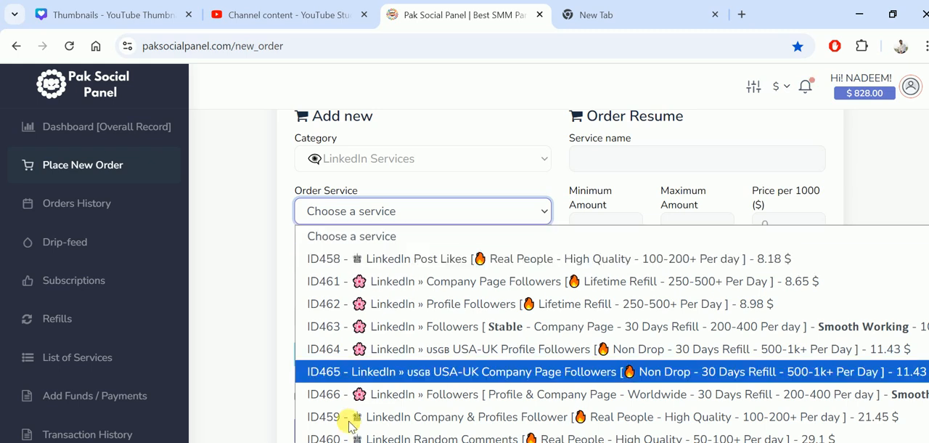
click(423, 210)
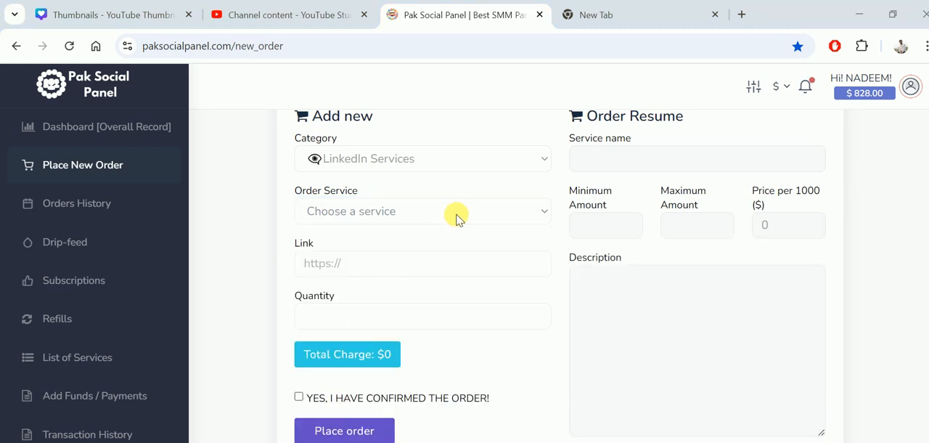
click(423, 210)
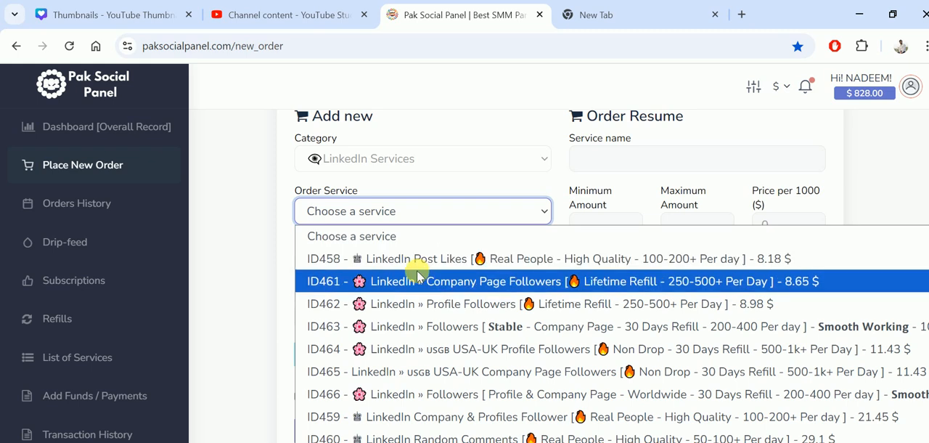
mouse_move(436, 259)
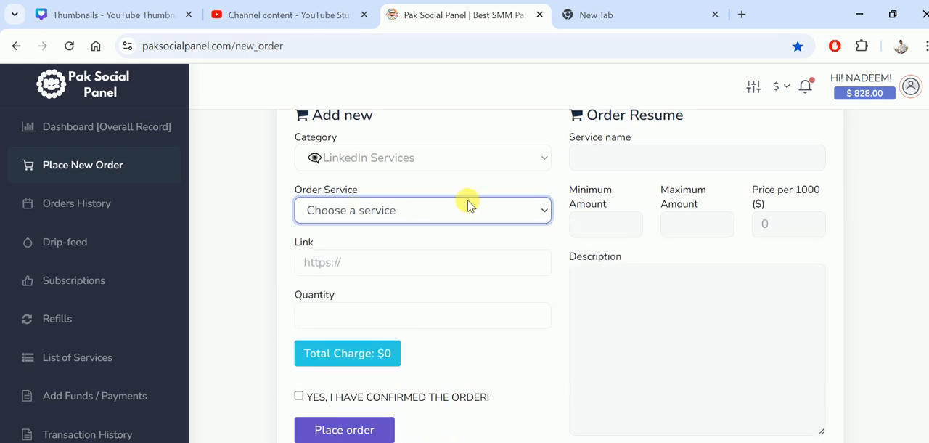
click(423, 209)
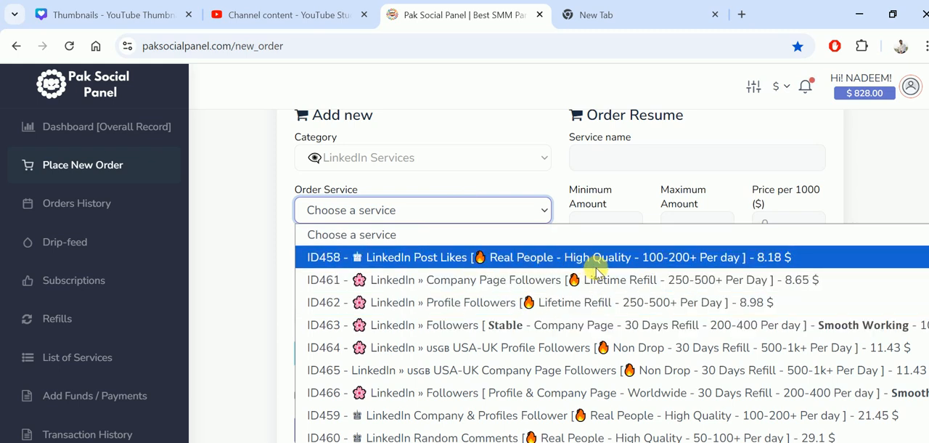
mouse_move(679, 267)
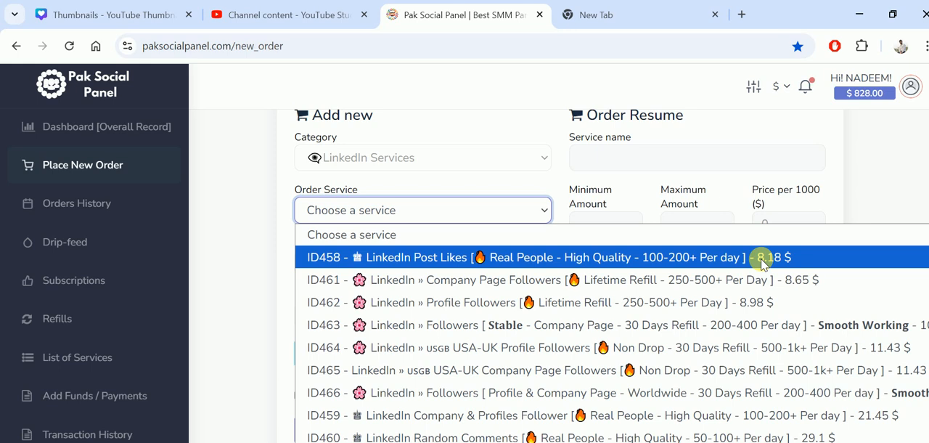
mouse_move(445, 278)
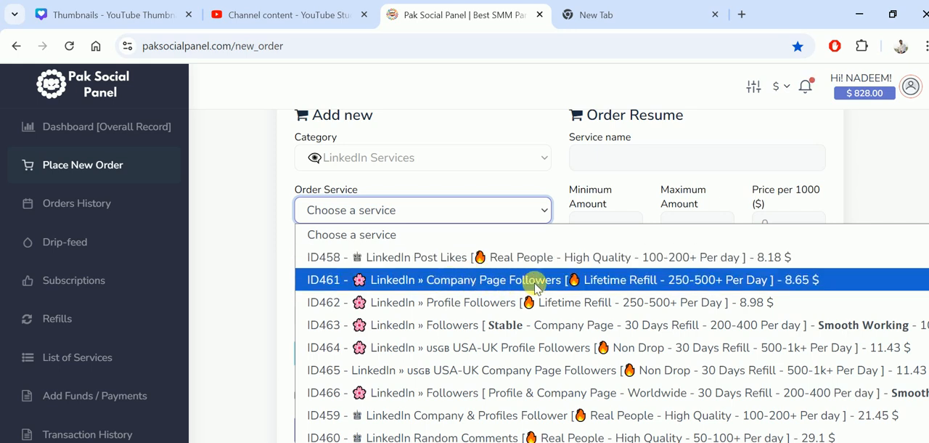
mouse_move(447, 301)
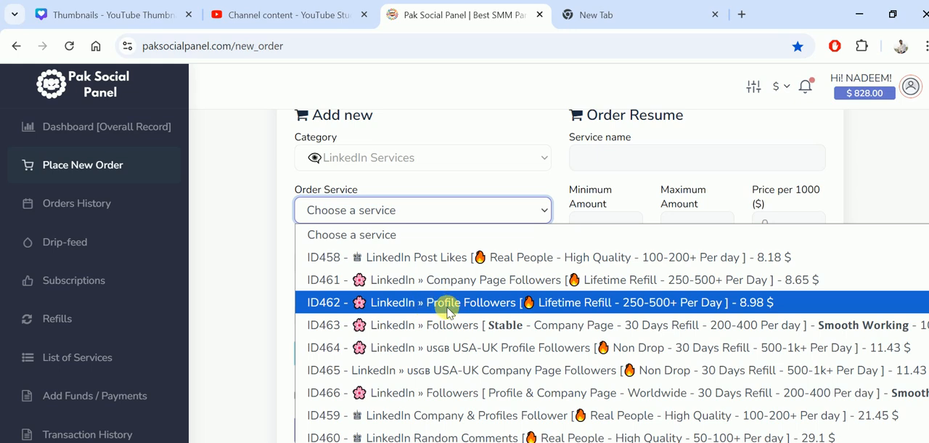
mouse_move(450, 325)
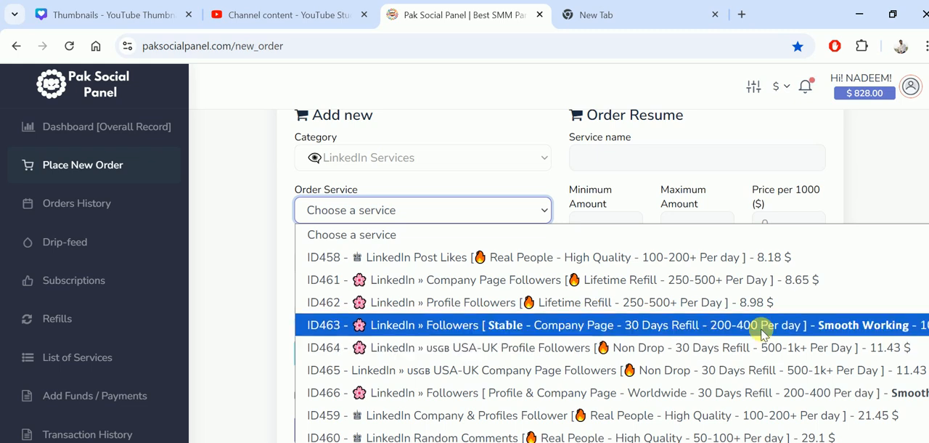
mouse_move(458, 347)
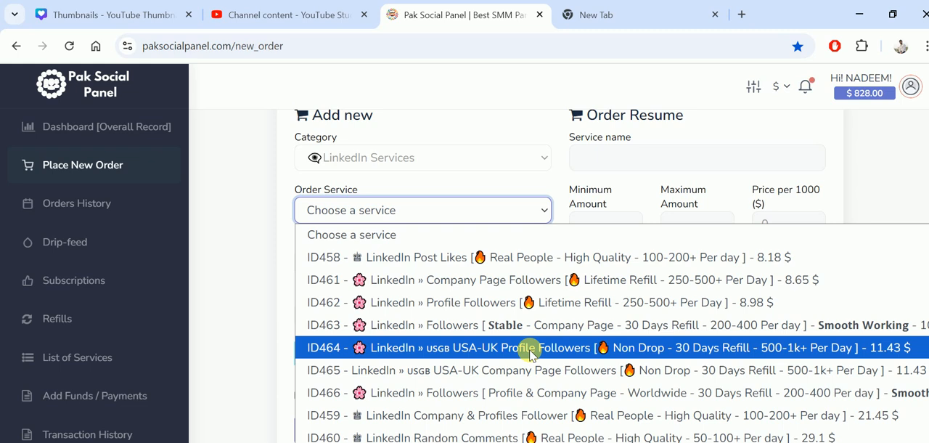
mouse_move(520, 369)
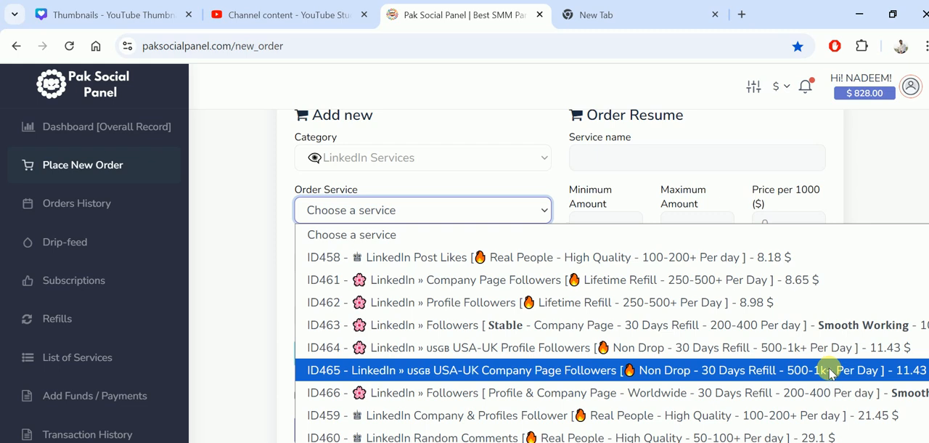
mouse_move(501, 392)
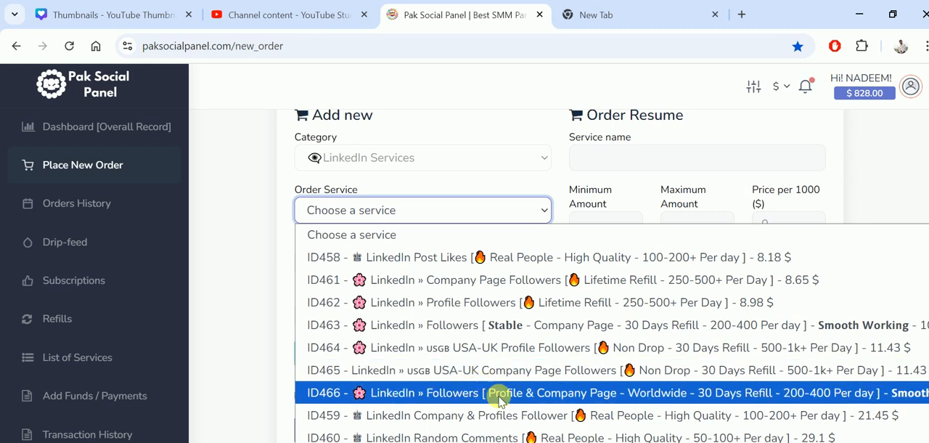
mouse_move(626, 400)
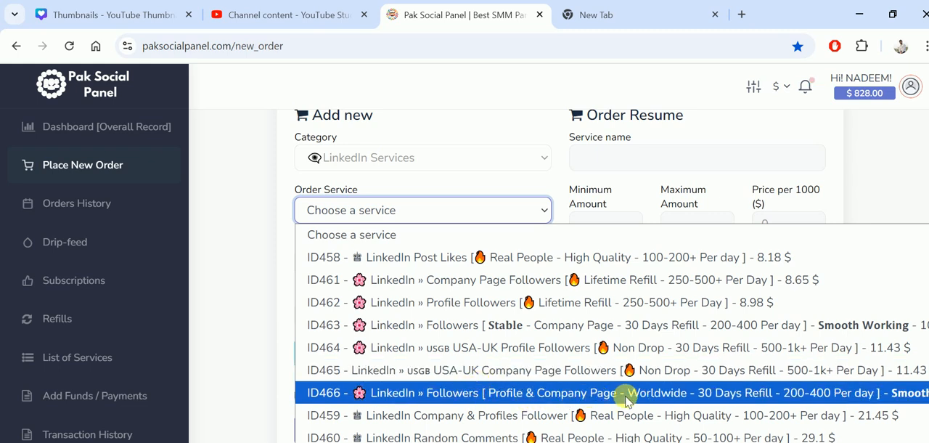
mouse_move(482, 415)
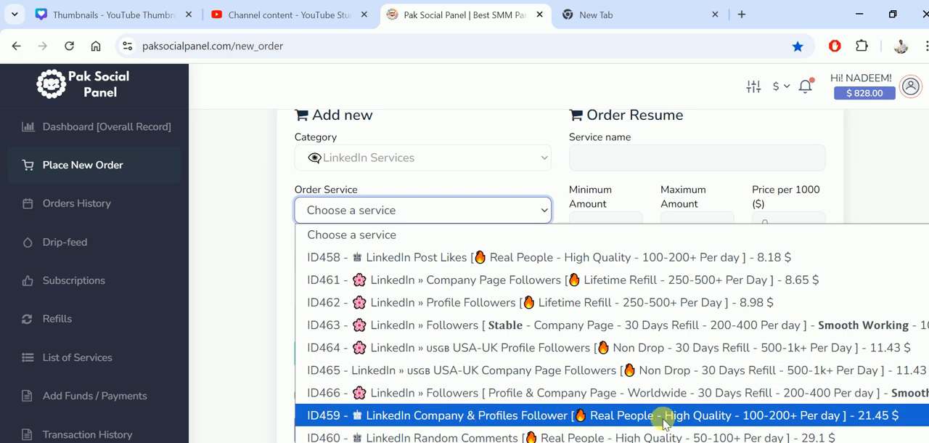
mouse_move(781, 420)
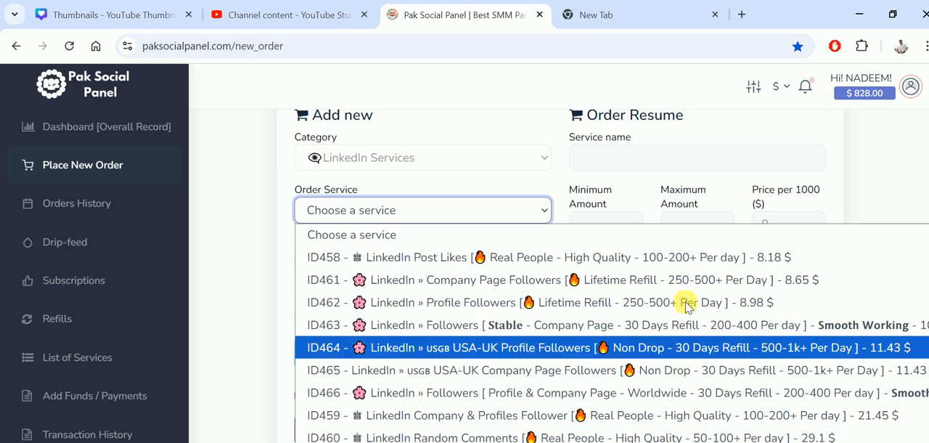
mouse_move(682, 302)
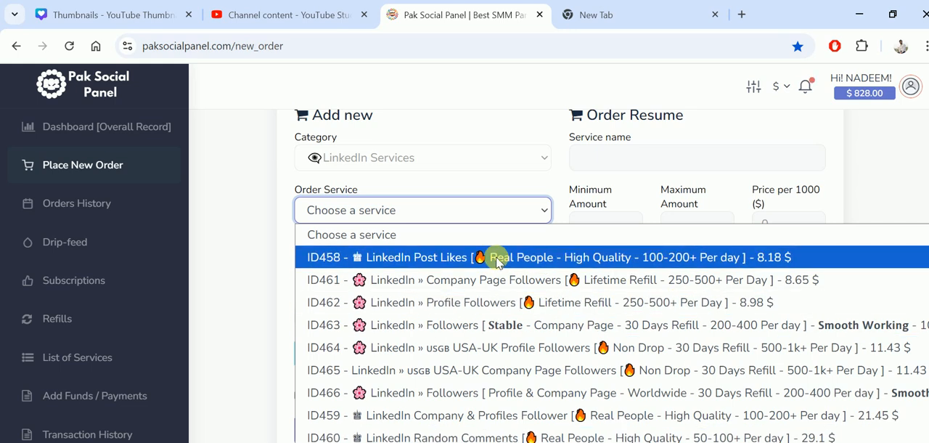
Select LinkedIn Post Likes, then LinkedIn Company Page Followers, viewing each one's limits and price
click(498, 257)
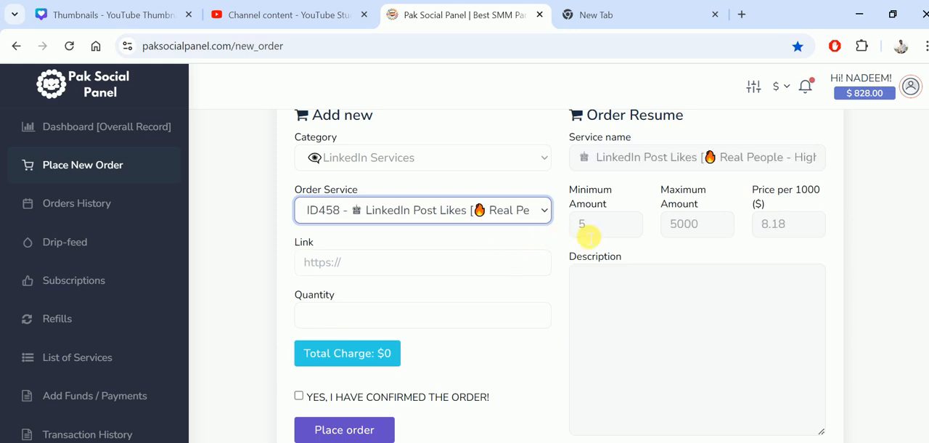
click(421, 209)
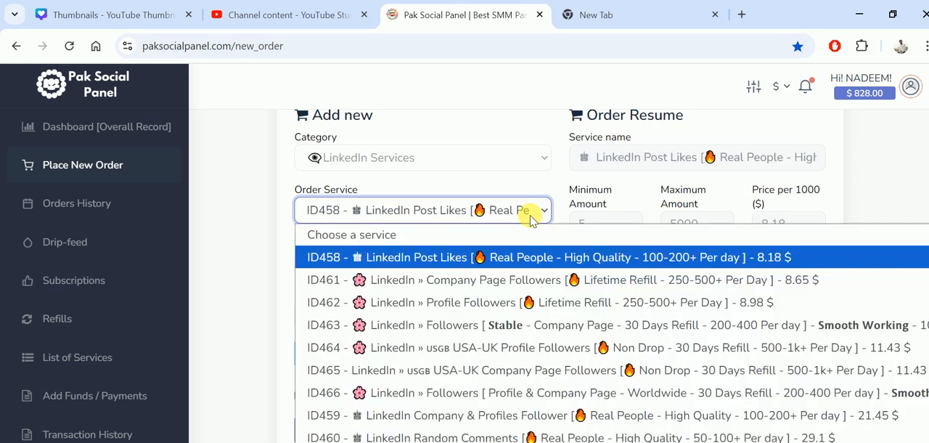
mouse_move(476, 279)
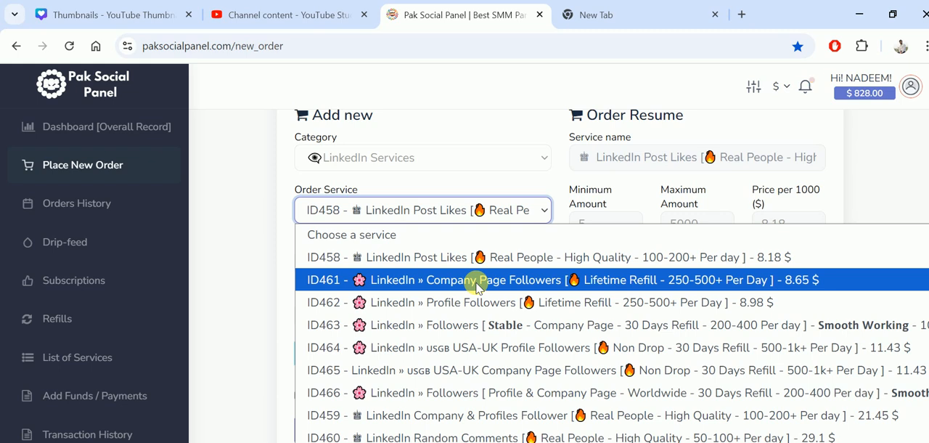
click(477, 279)
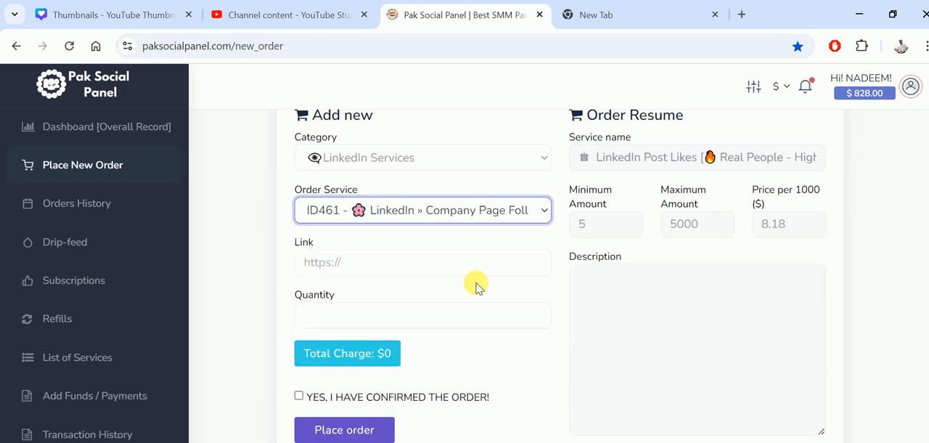
click(543, 209)
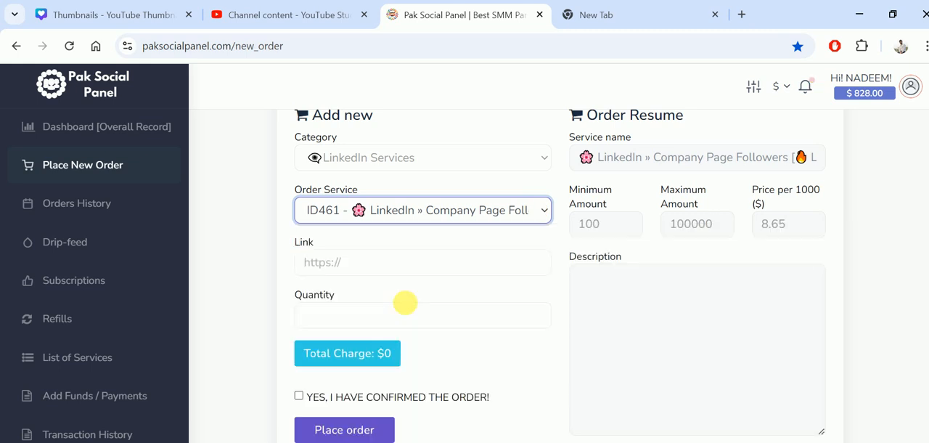
Select LinkedIn Profile Followers, then USA-UK Company Page Followers, viewing their limits and price
click(422, 209)
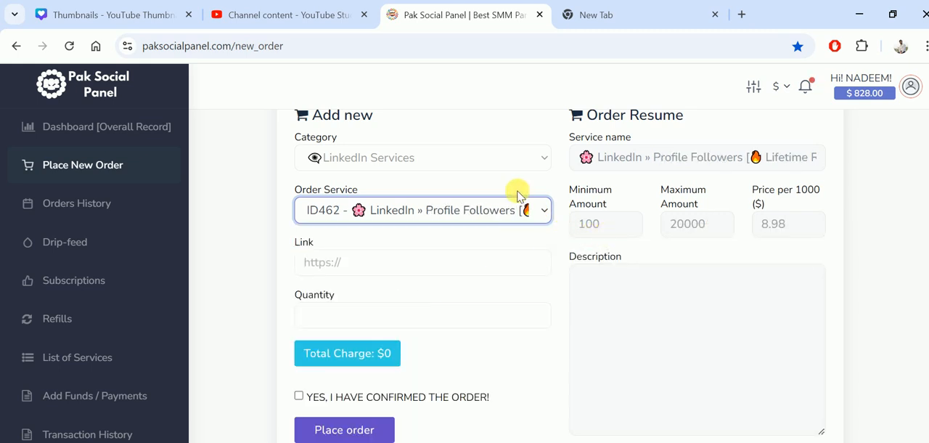
click(422, 209)
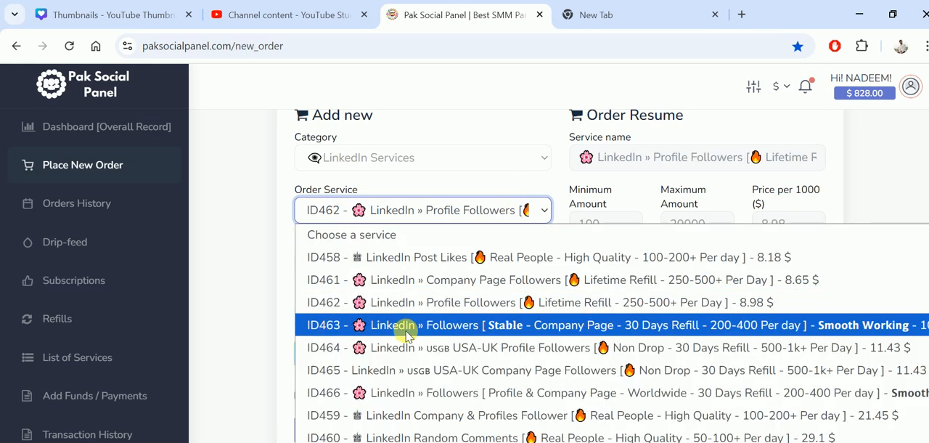
click(639, 325)
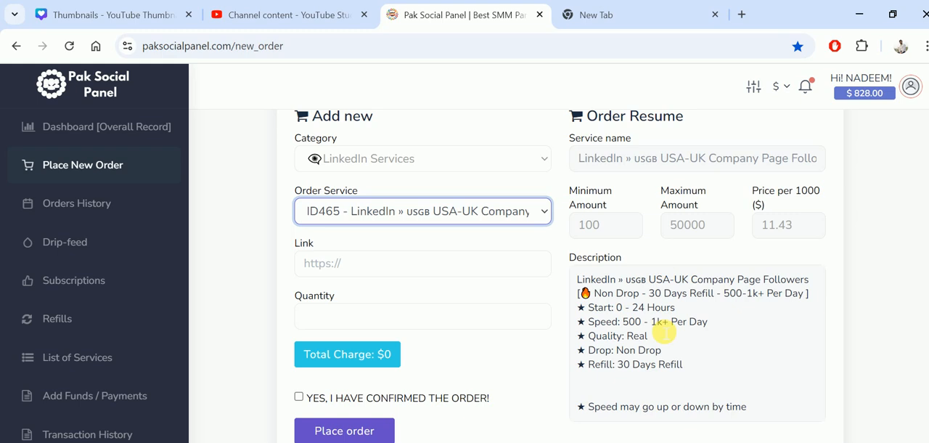
mouse_move(633, 418)
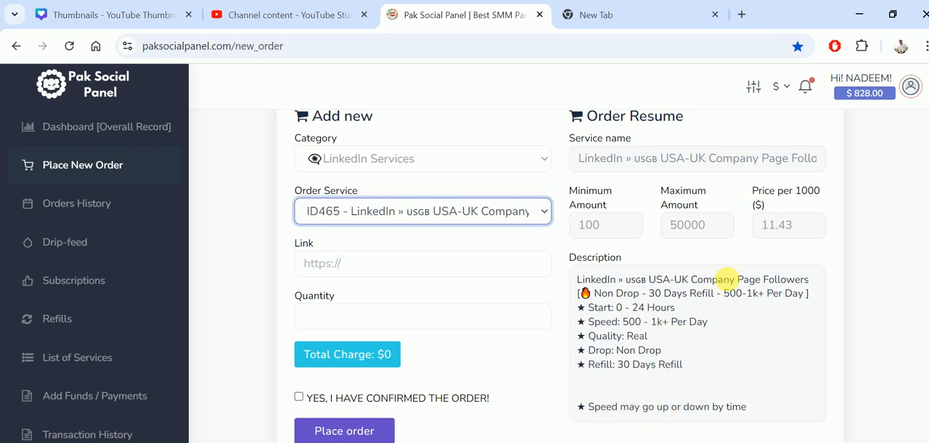
Select Profile & Company Page followers (ID466), then LinkedIn Random Comments (ID460) with min 1, max 5000, price 29.1
click(422, 212)
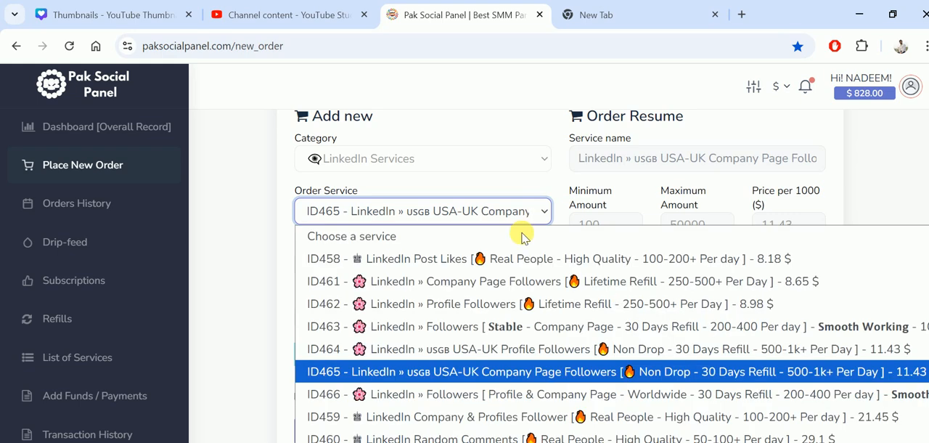
click(508, 395)
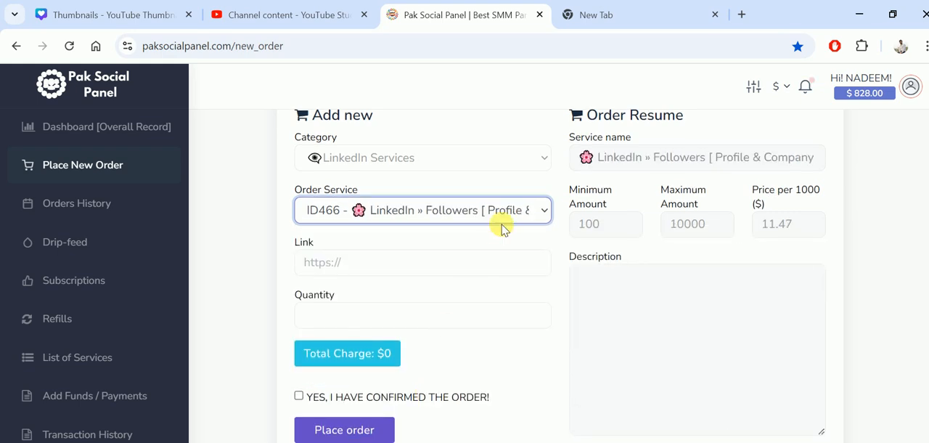
click(422, 209)
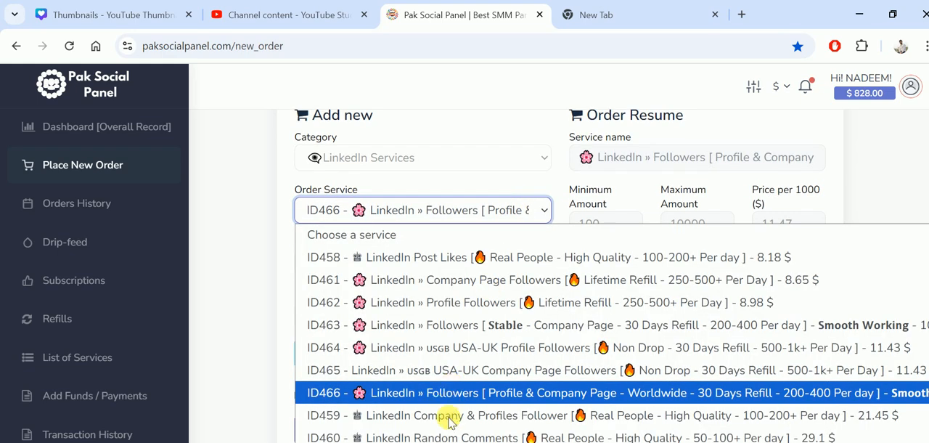
click(443, 436)
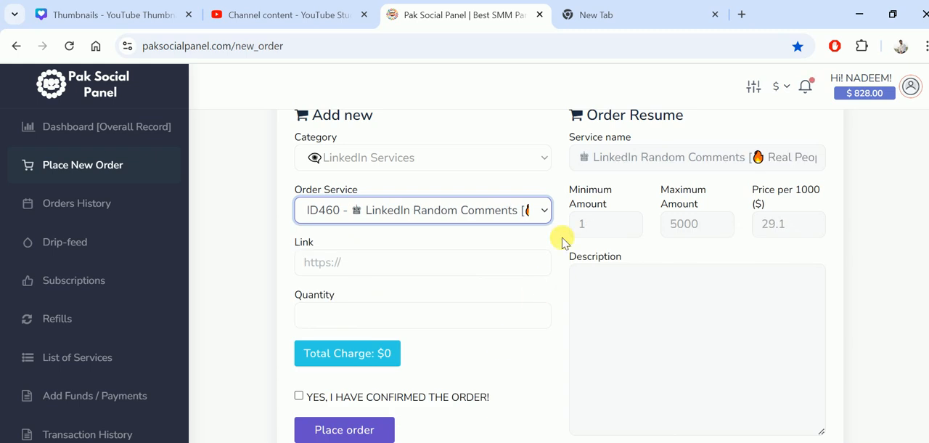